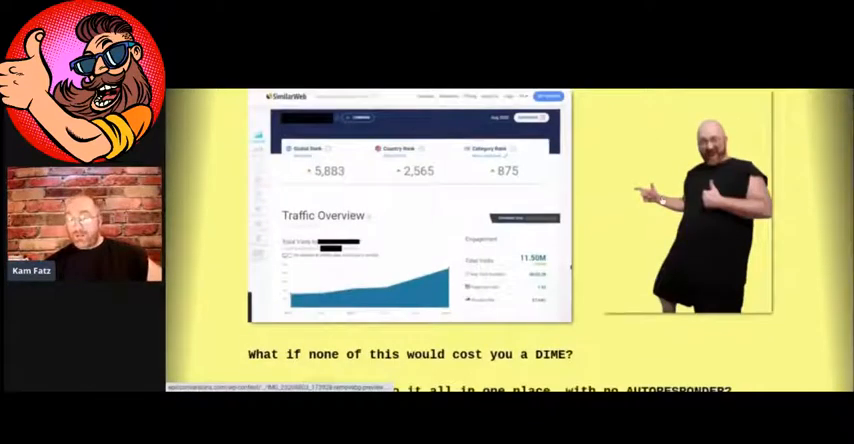
Switch to the FAT STACKS downloadable PDF tab in Chrome
{"action": "scroll", "scroll_direction": "down", "scroll_amount": 3}
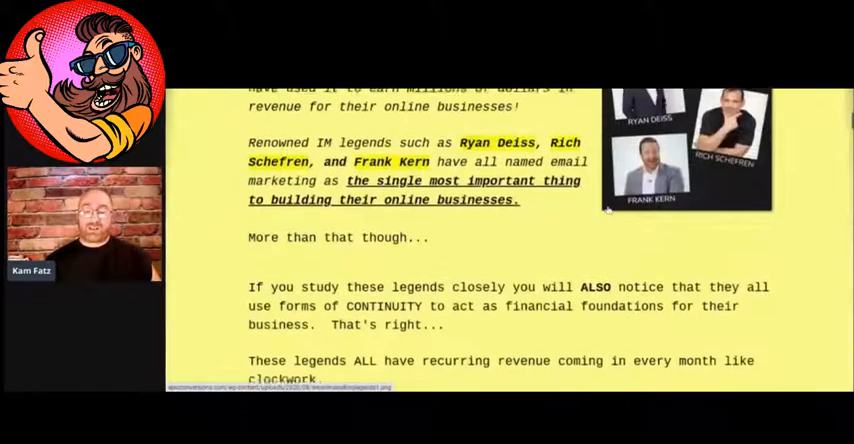
{"action": "scroll", "scroll_direction": "down", "scroll_amount": 3}
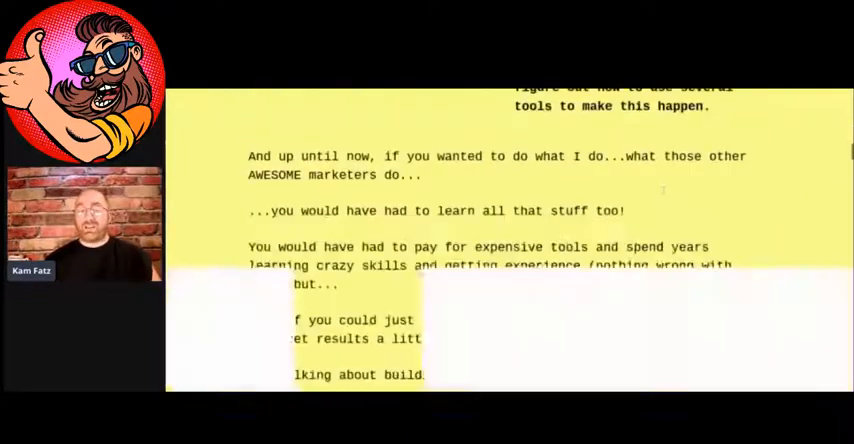
{"action": "scroll", "scroll_direction": "down", "scroll_amount": 3}
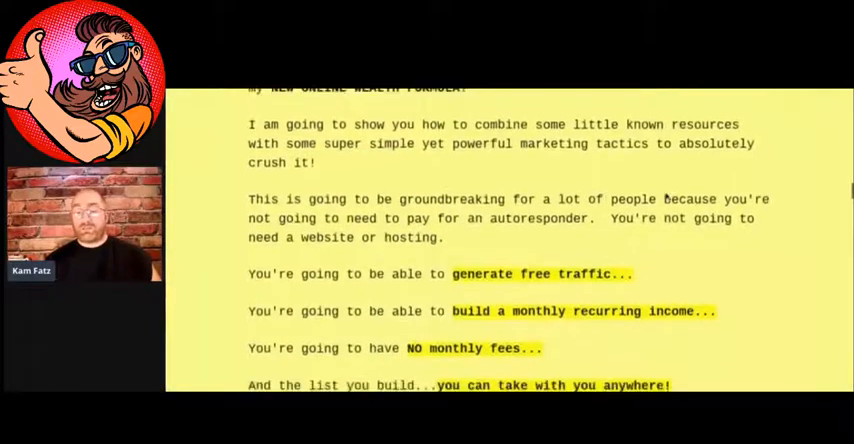
{"action": "scroll", "scroll_direction": "down", "scroll_amount": 3}
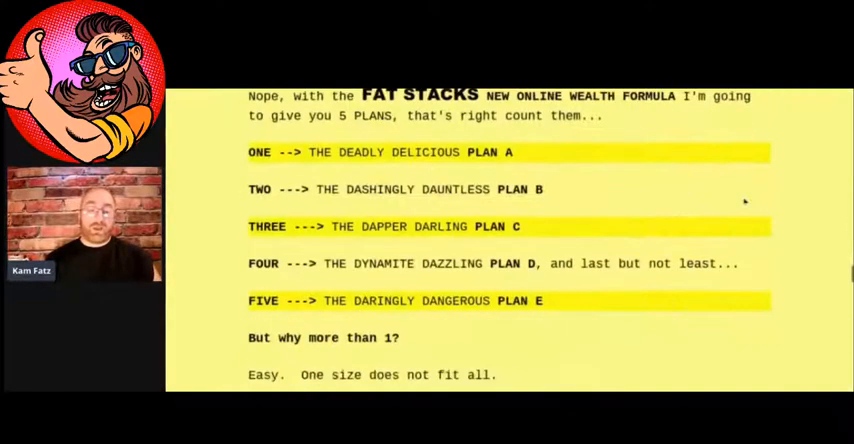
{"action": "scroll", "scroll_direction": "down", "scroll_amount": 3}
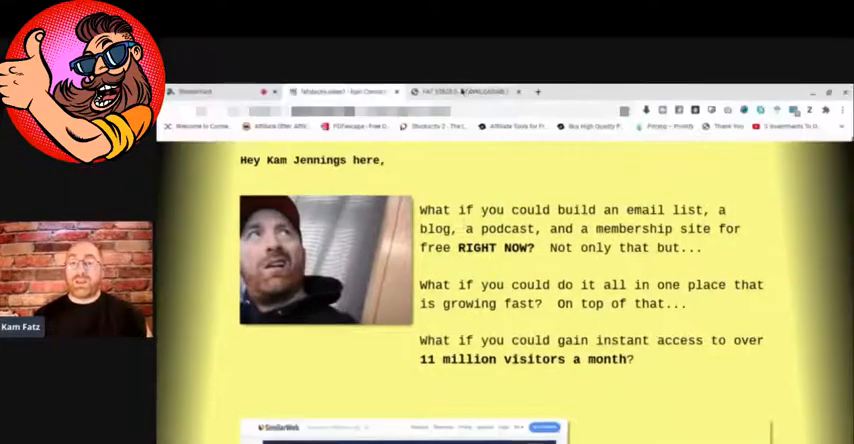
{"action": "left_click", "coordinate": [474, 92]}
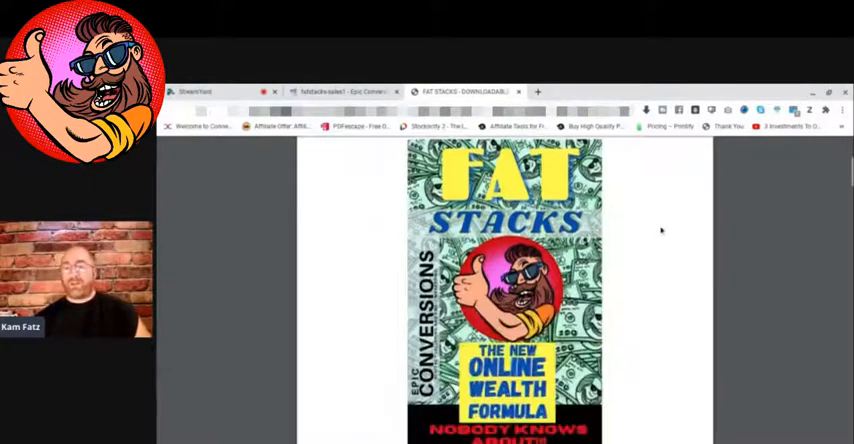
Move past the cover page to the downloadable-copy notice
{"action": "scroll", "scroll_direction": "down", "scroll_amount": 3}
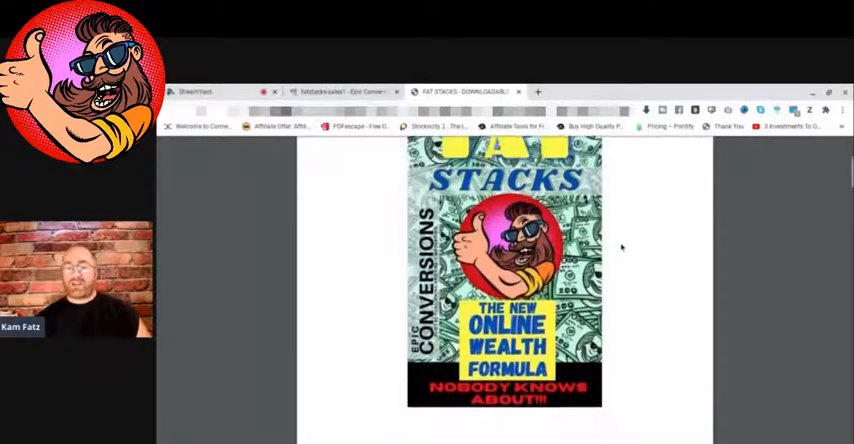
{"action": "scroll", "scroll_direction": "down", "scroll_amount": 3}
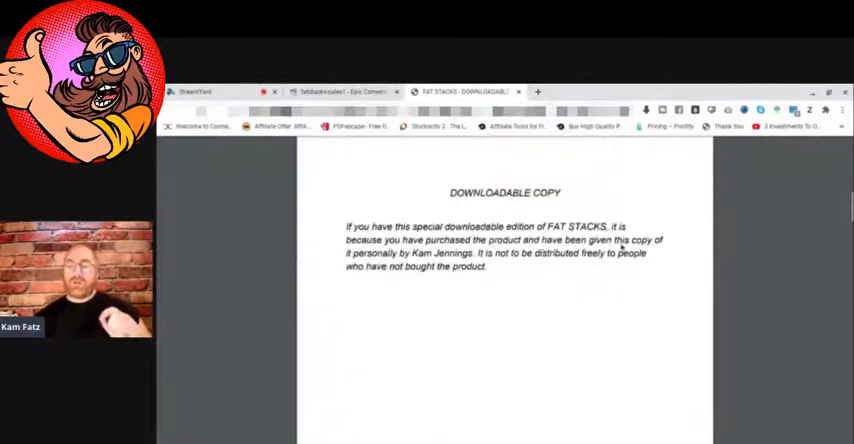
Scroll past the legal and earnings-disclosure pages to the Main Content module video links
{"action": "scroll", "scroll_direction": "down", "scroll_amount": 3}
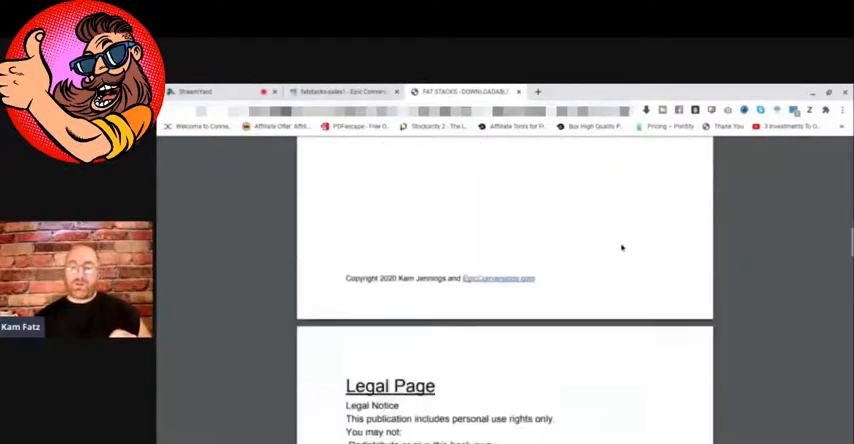
{"action": "scroll", "scroll_direction": "down", "scroll_amount": 3}
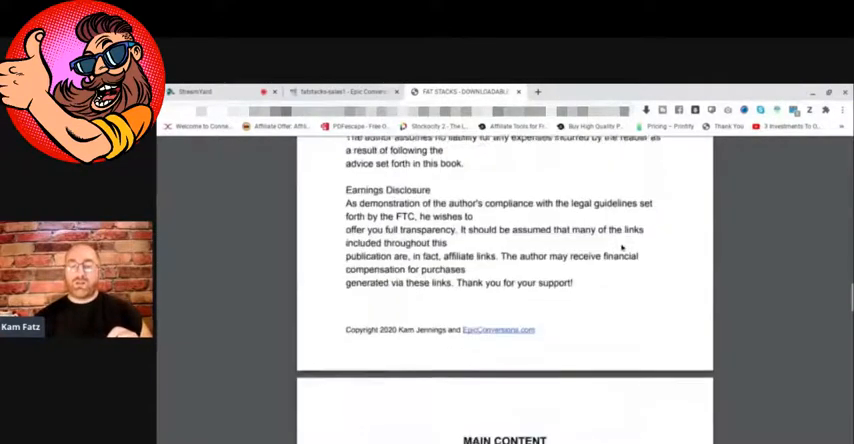
{"action": "scroll", "scroll_direction": "down", "scroll_amount": 3}
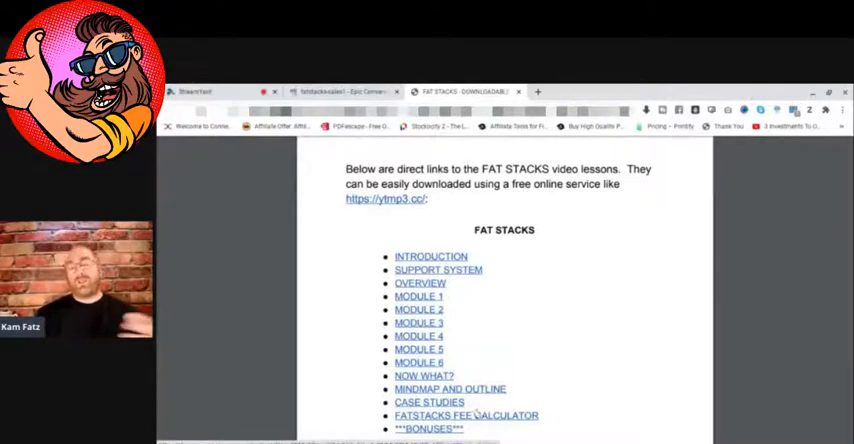
{"action": "mouse_move", "coordinate": [548, 364]}
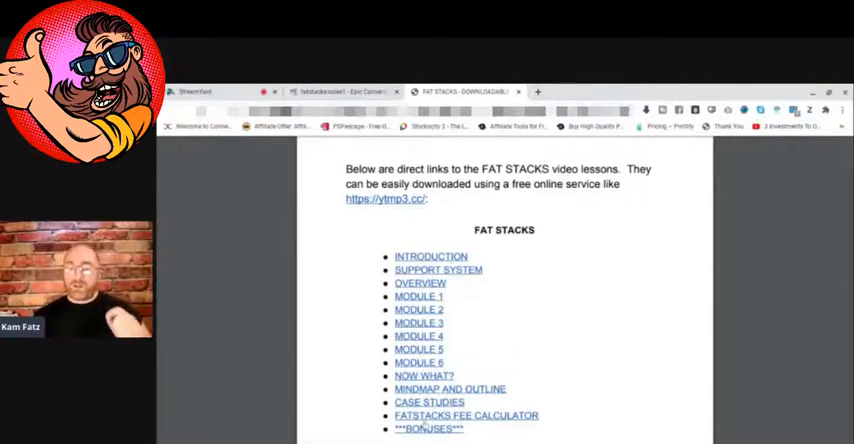
{"action": "scroll", "scroll_direction": "down", "scroll_amount": 3}
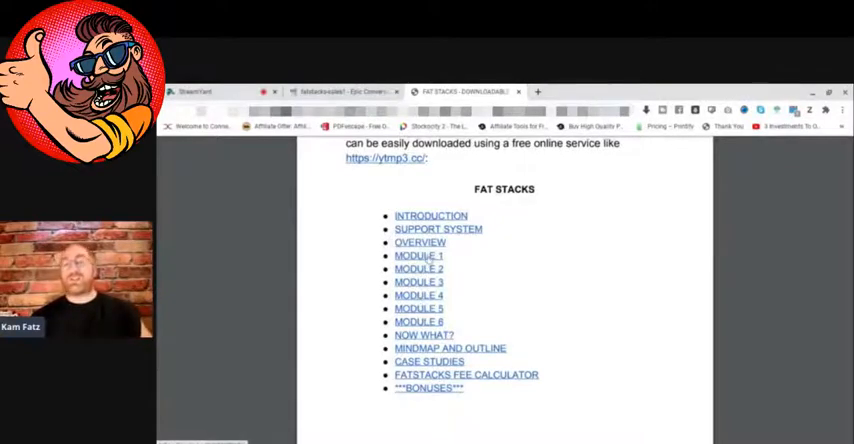
{"action": "mouse_move", "coordinate": [502, 320]}
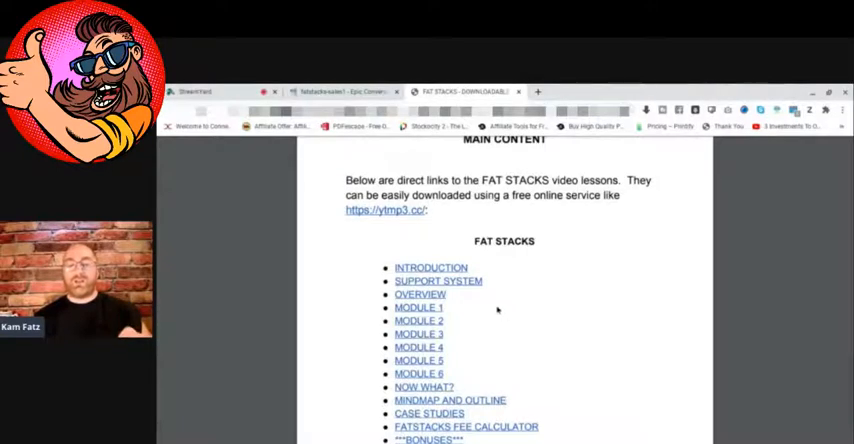
{"action": "mouse_move", "coordinate": [430, 268]}
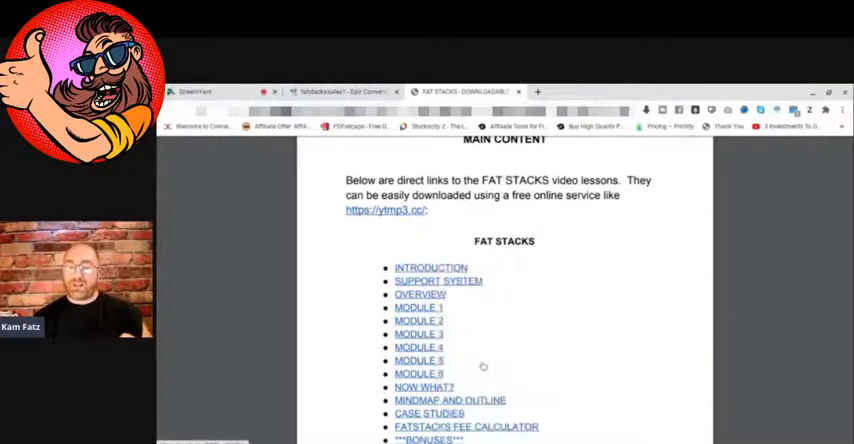
Open the ytmp3.cc link in a new tab and paste the Fatstacks Introduction video address for conversion
{"action": "right_click", "coordinate": [384, 210]}
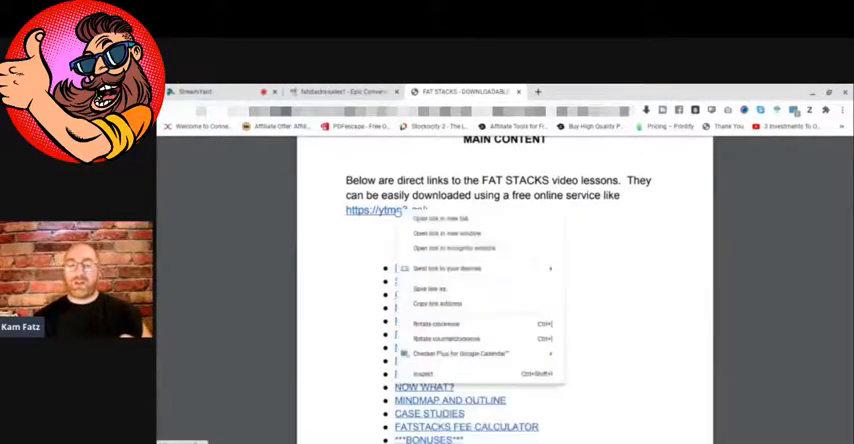
{"action": "left_click", "coordinate": [436, 218]}
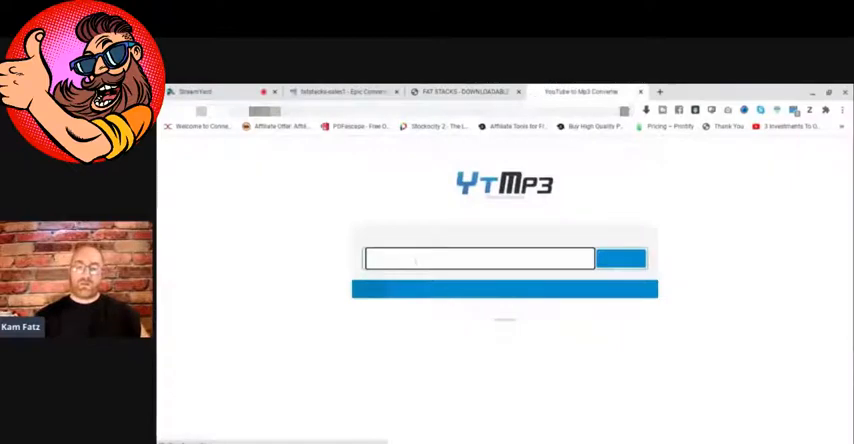
{"action": "right_click", "coordinate": [478, 258]}
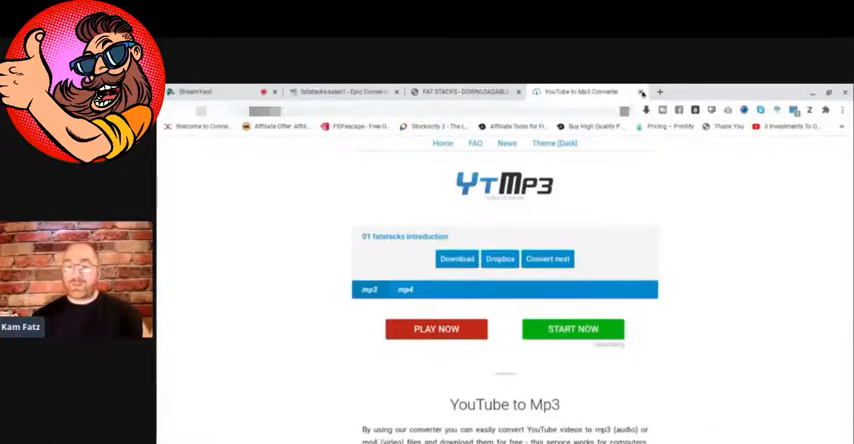
Return to the FAT STACKS DOWNLOADABLE COPY.pdf tab showing the video link list
{"action": "left_click", "coordinate": [472, 92]}
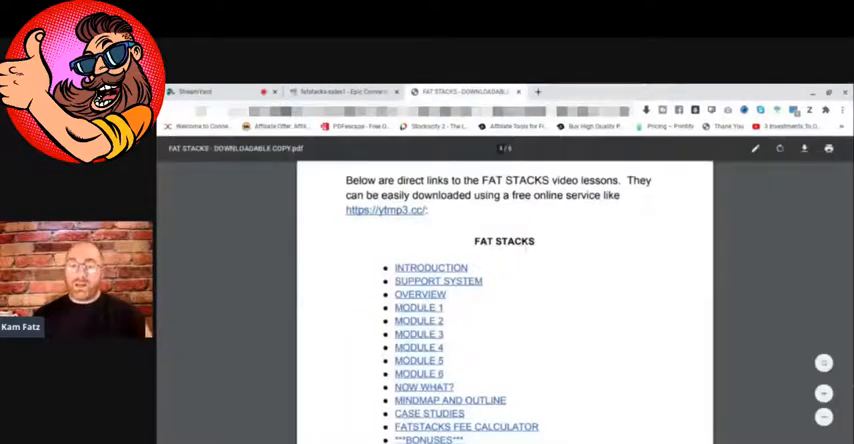
{"action": "mouse_move", "coordinate": [556, 288]}
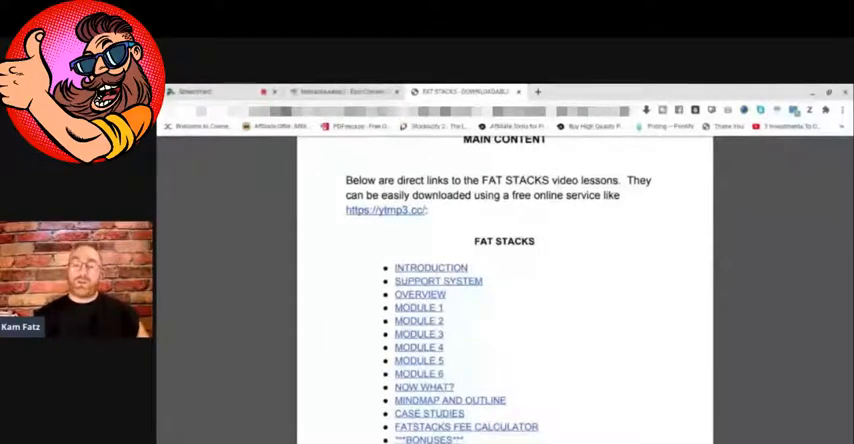
{"action": "mouse_move", "coordinate": [556, 288]}
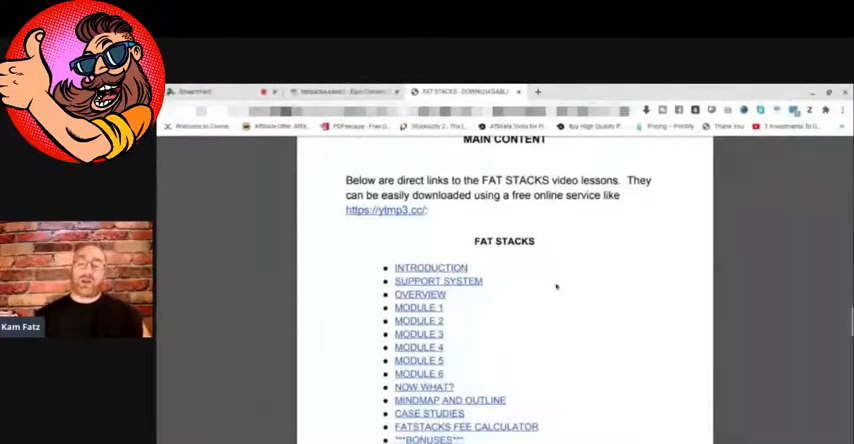
Scroll through the contact and Related Offers pages of the PDF
{"action": "scroll", "scroll_direction": "down", "scroll_amount": 3}
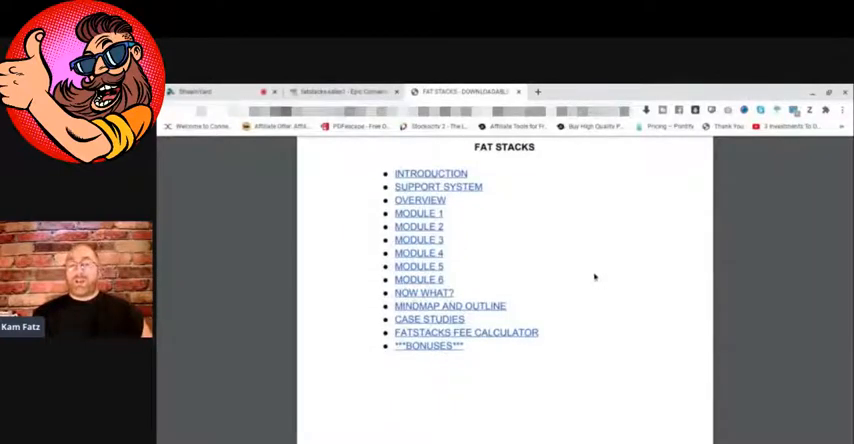
{"action": "scroll", "scroll_direction": "down", "scroll_amount": 3}
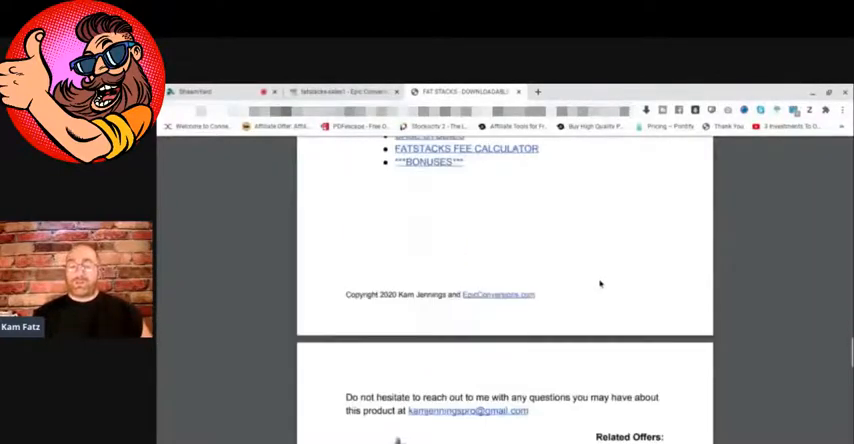
{"action": "scroll", "scroll_direction": "down", "scroll_amount": 3}
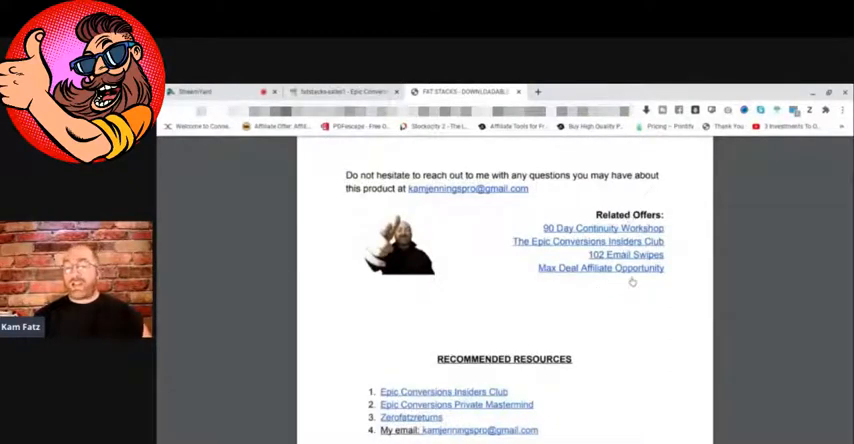
{"action": "mouse_move", "coordinate": [628, 324]}
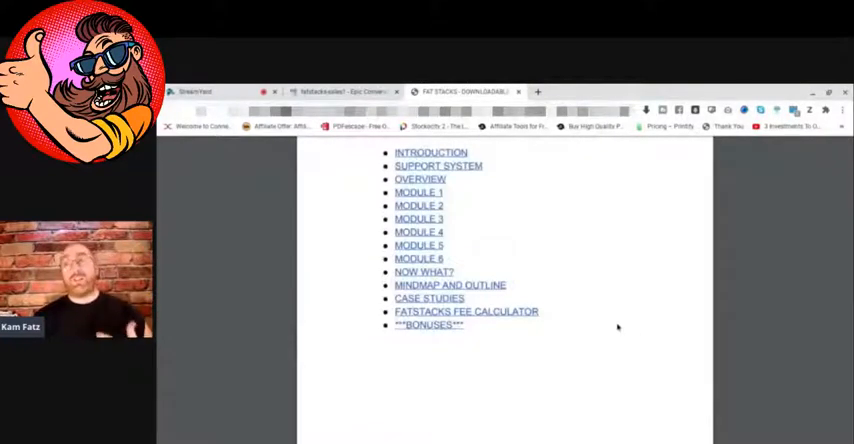
{"action": "scroll", "scroll_direction": "down", "scroll_amount": 3}
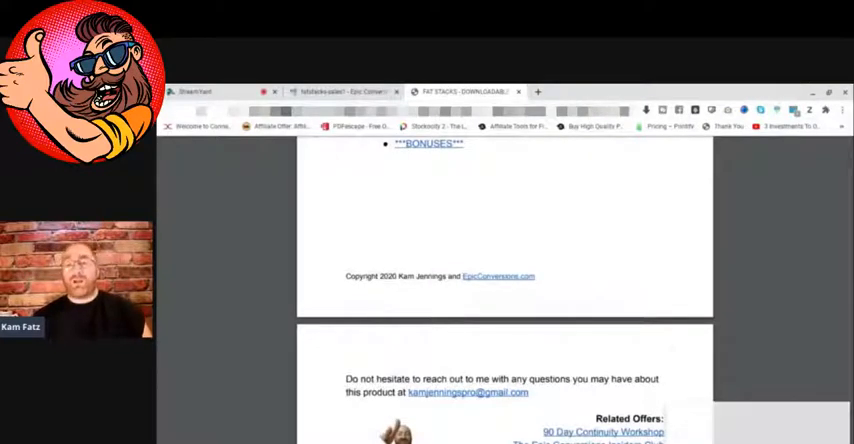
{"action": "scroll", "scroll_direction": "up", "scroll_amount": 3}
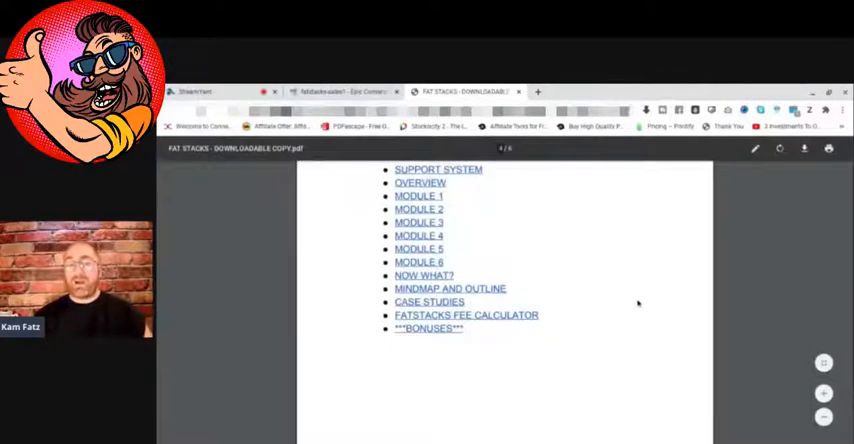
Continue through Recommended Resources and the Refund Policy, ending back at the cover page
{"action": "scroll", "scroll_direction": "down", "scroll_amount": 3}
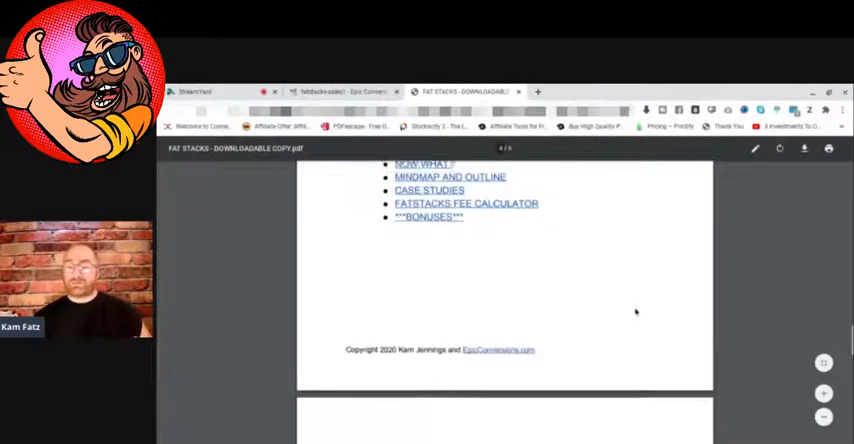
{"action": "scroll", "scroll_direction": "down", "scroll_amount": 3}
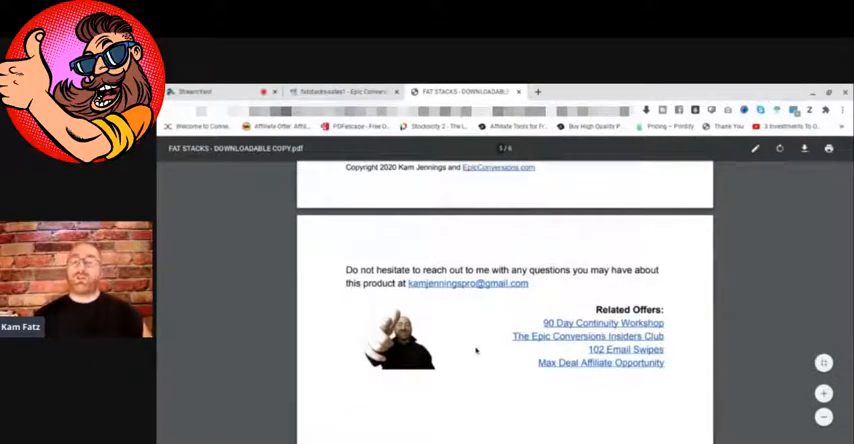
{"action": "scroll", "scroll_direction": "down", "scroll_amount": 3}
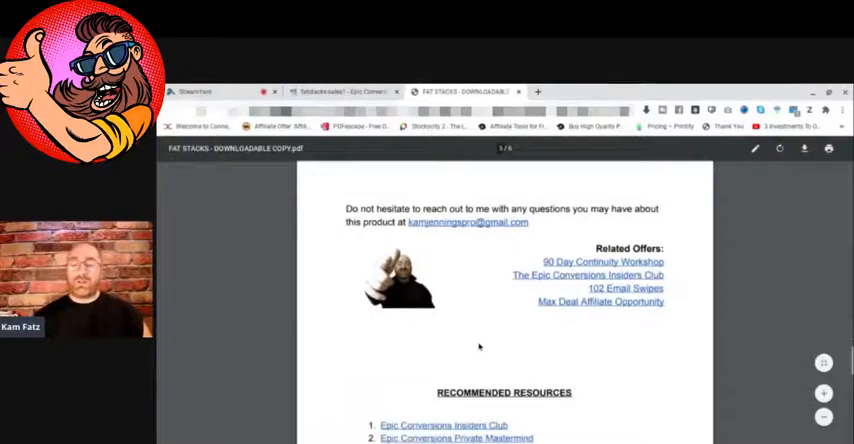
{"action": "scroll", "scroll_direction": "down", "scroll_amount": 3}
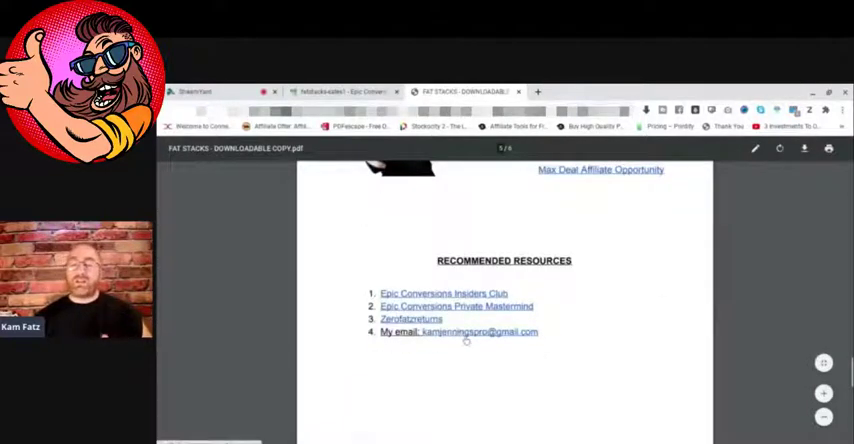
{"action": "scroll", "scroll_direction": "down", "scroll_amount": 3}
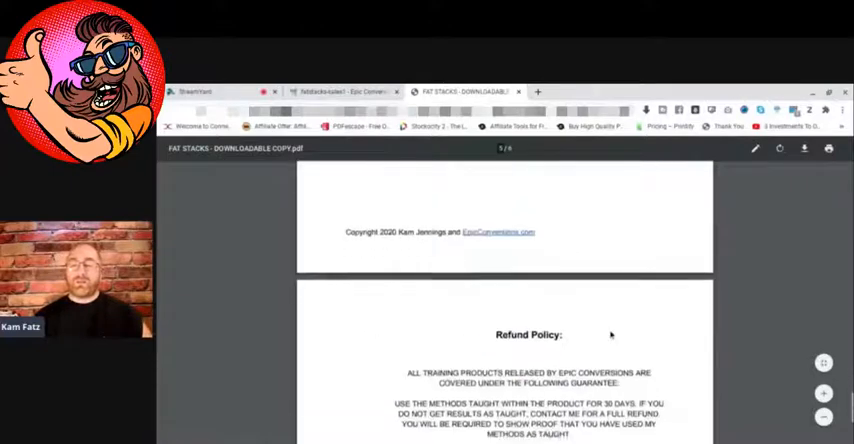
{"action": "scroll", "scroll_direction": "down", "scroll_amount": 3}
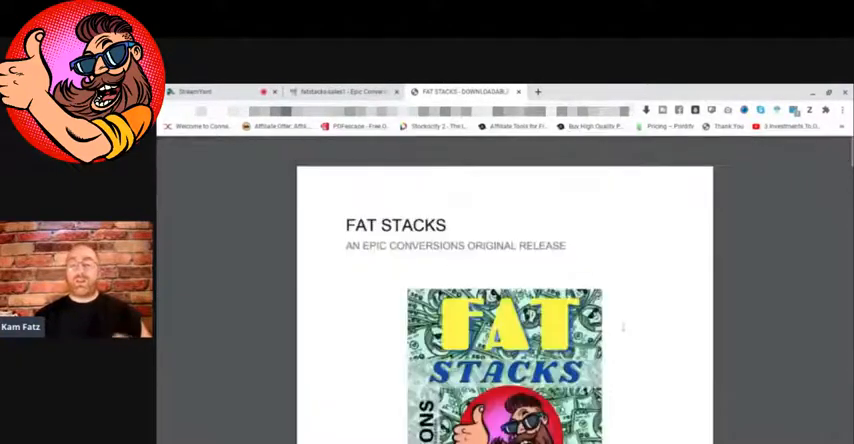
{"action": "scroll", "scroll_direction": "down", "scroll_amount": 3}
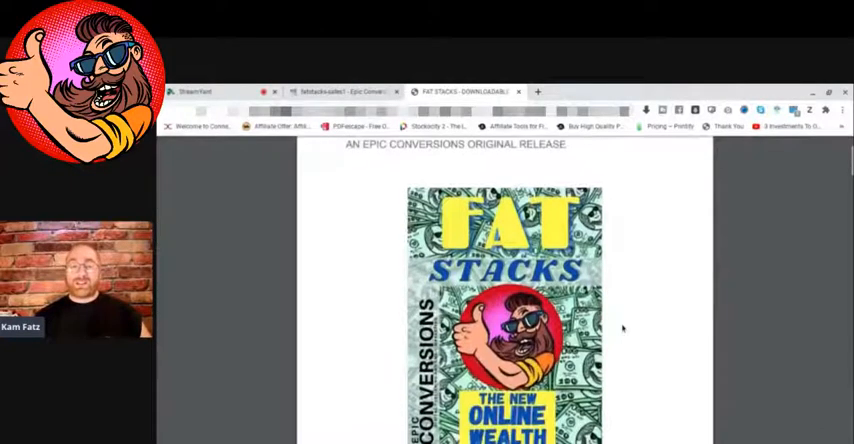